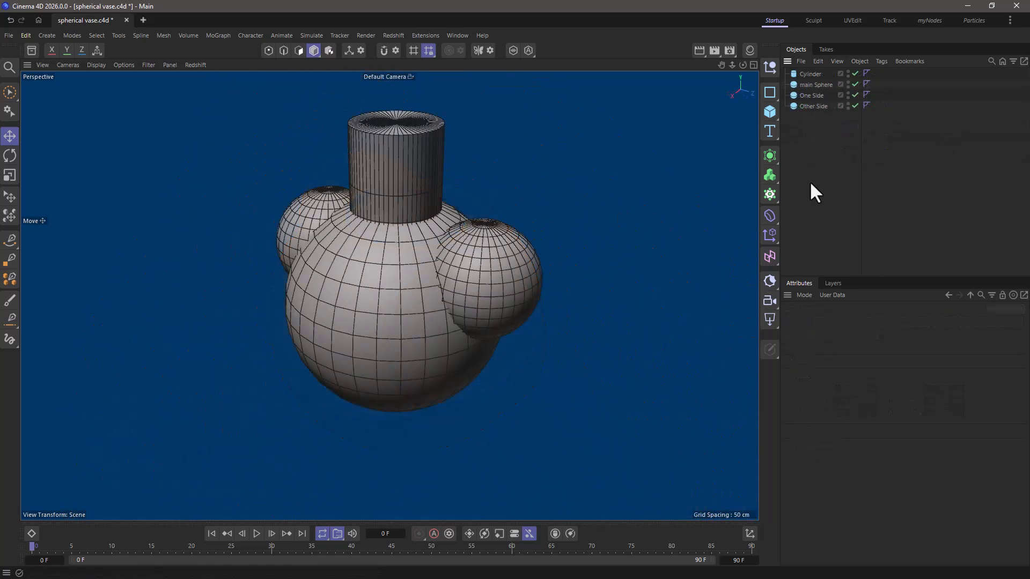
# Review the main Sphere and the One Side and Other Side spheres in the Object Manager.
pyautogui.click(815, 84)
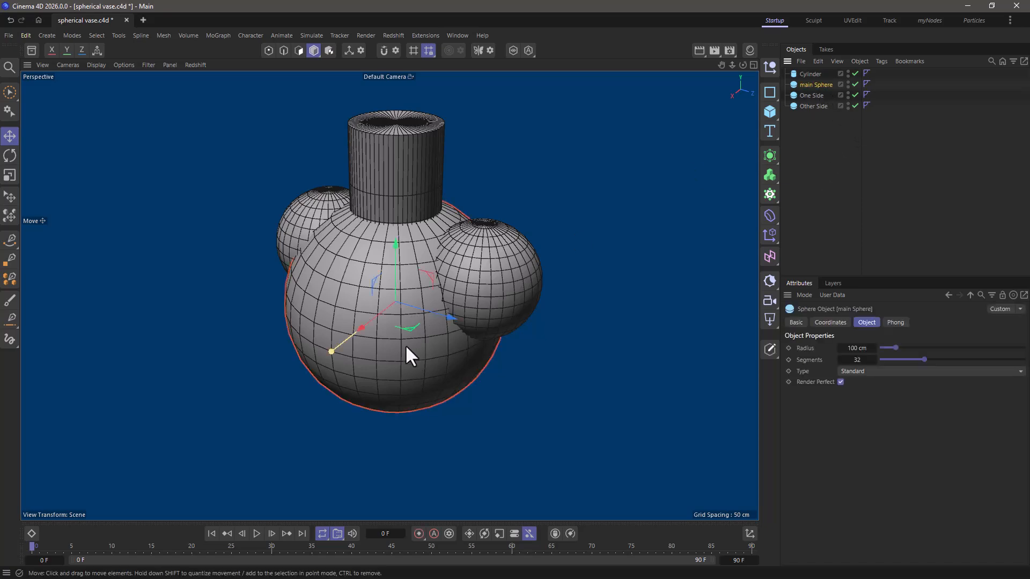
pyautogui.moveTo(451, 348)
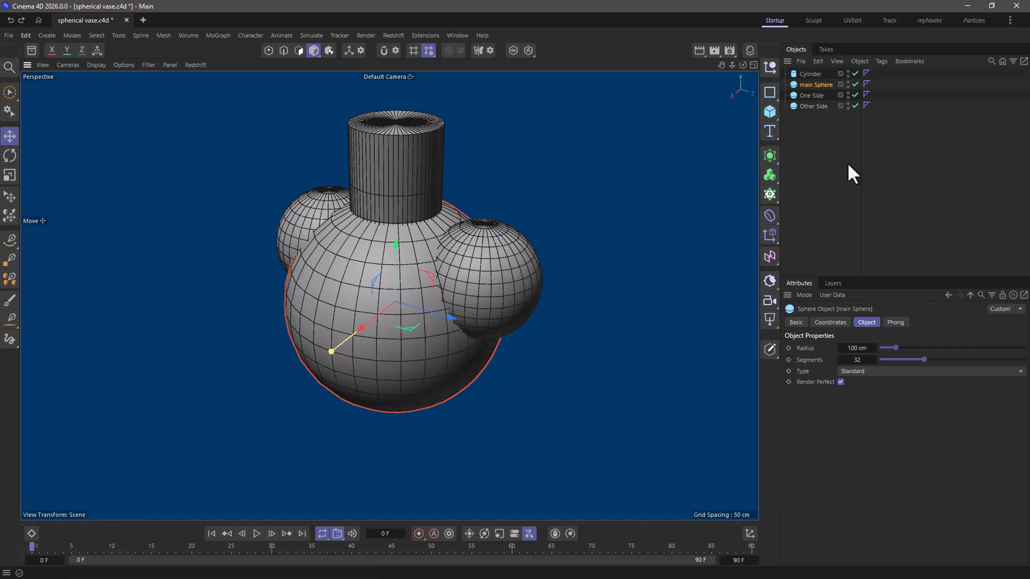
pyautogui.click(811, 94)
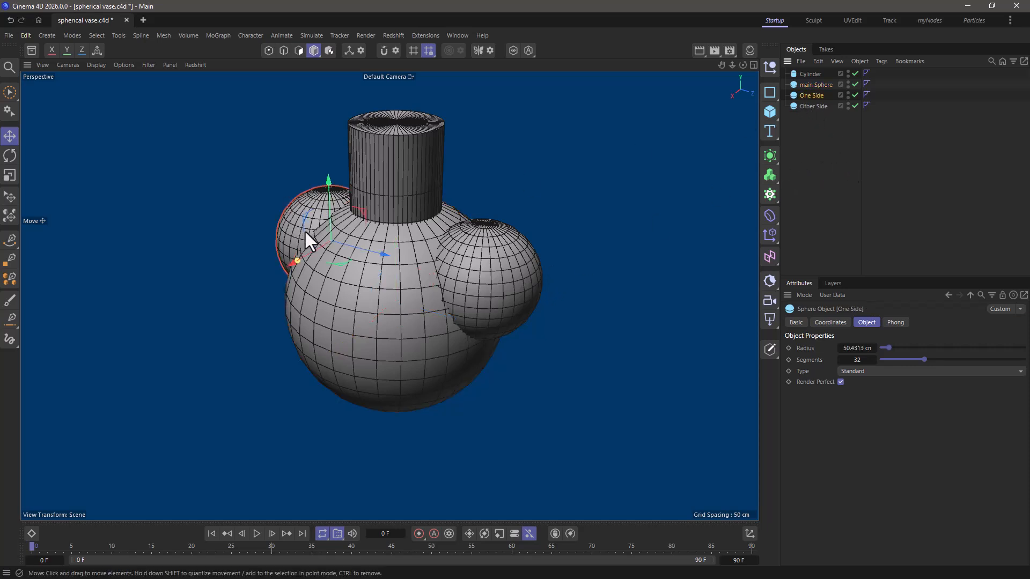
pyautogui.click(801, 113)
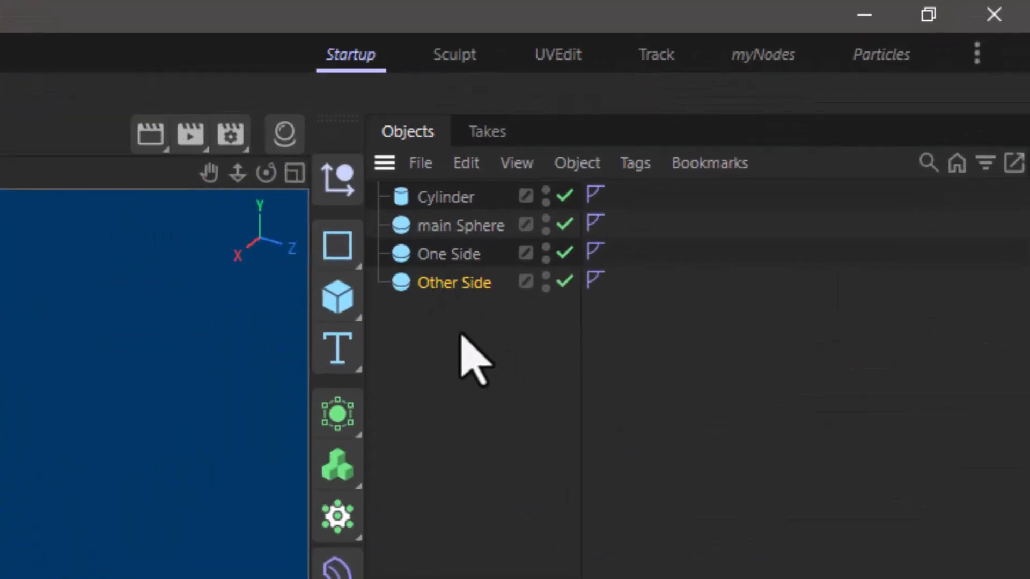
pyautogui.moveTo(455, 423)
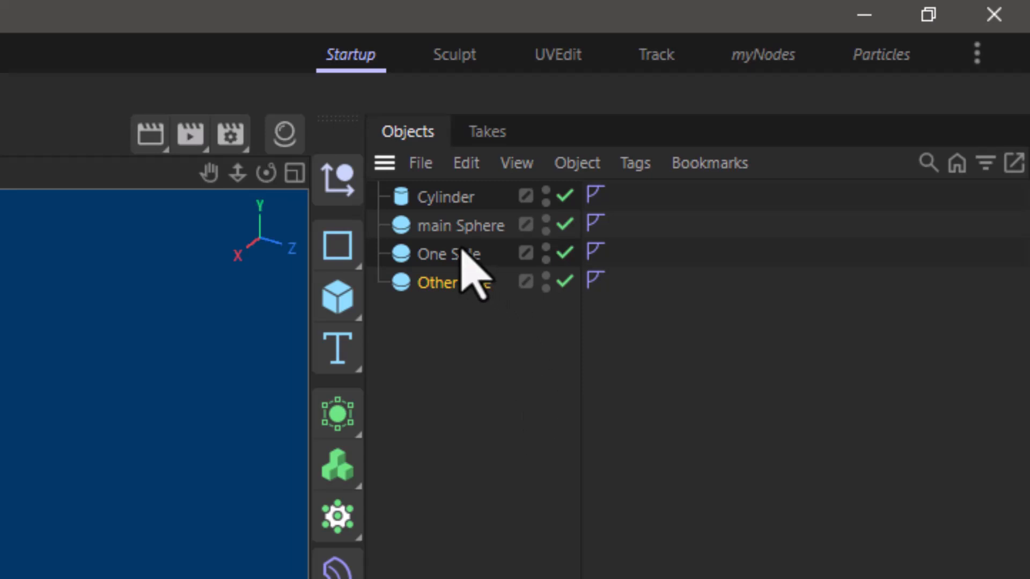
pyautogui.moveTo(527, 427)
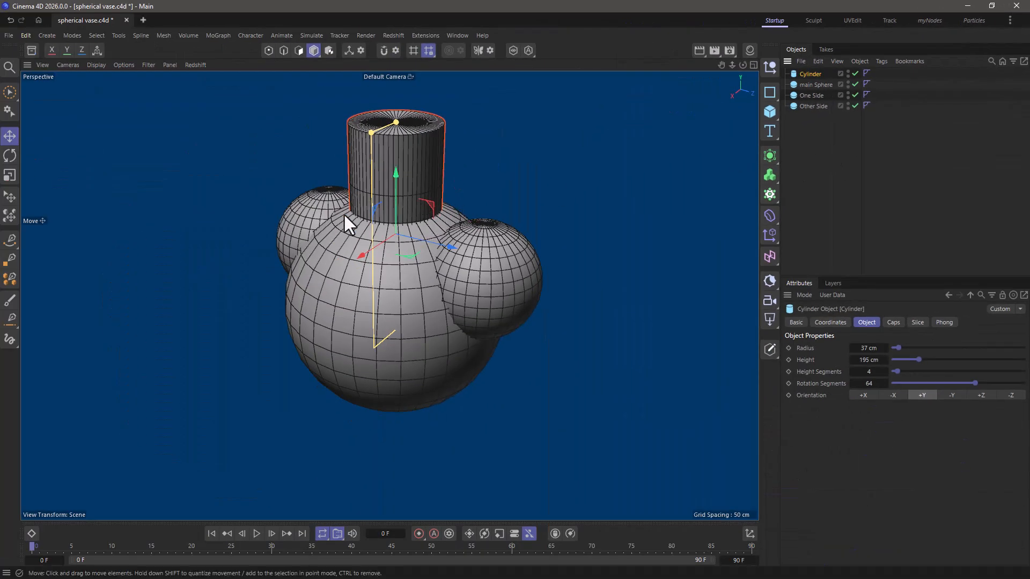
pyautogui.moveTo(538, 230)
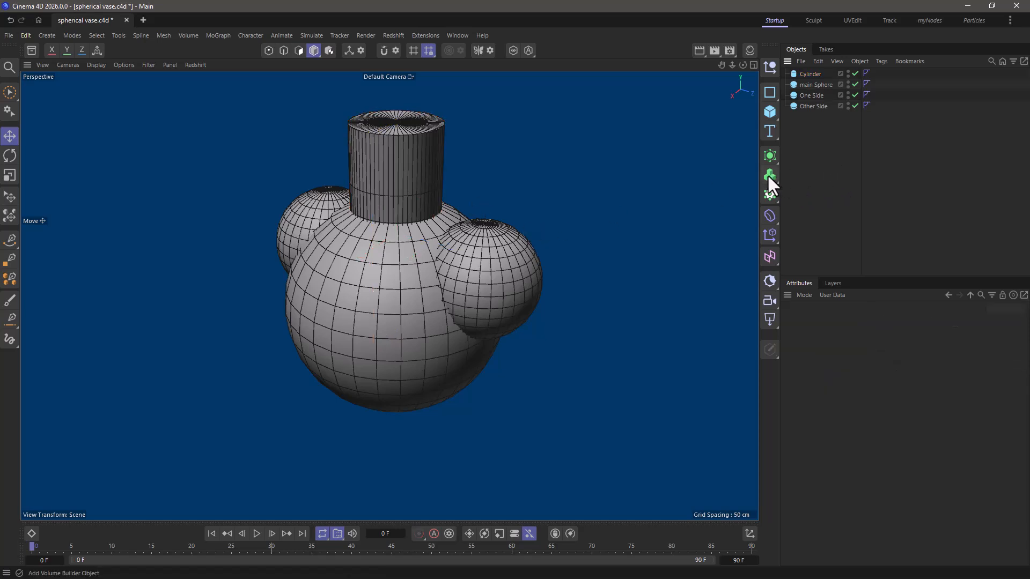
# Add a Volume Builder and nest the three spheres and the Cylinder inside it.
pyautogui.click(769, 173)
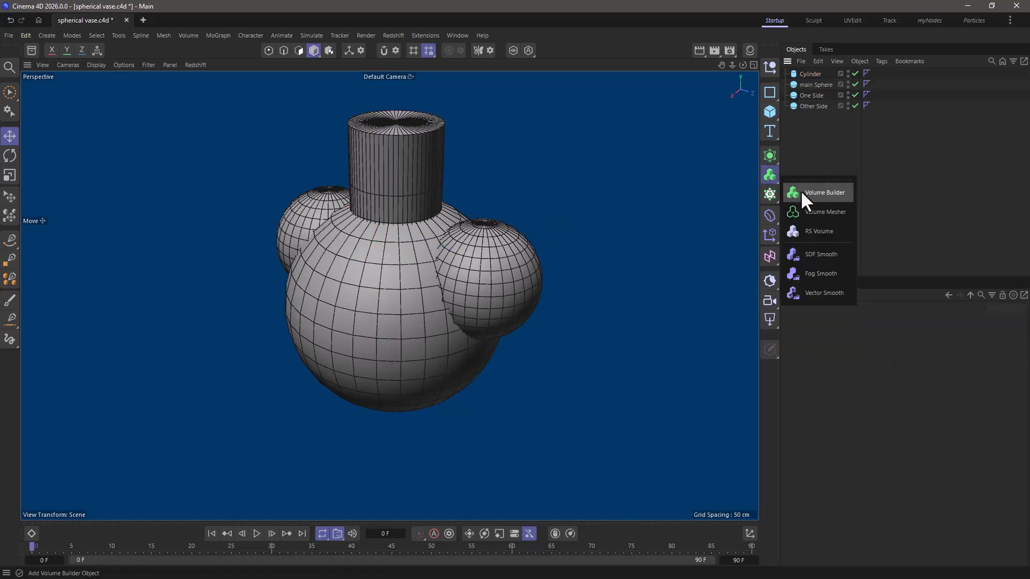
pyautogui.click(822, 191)
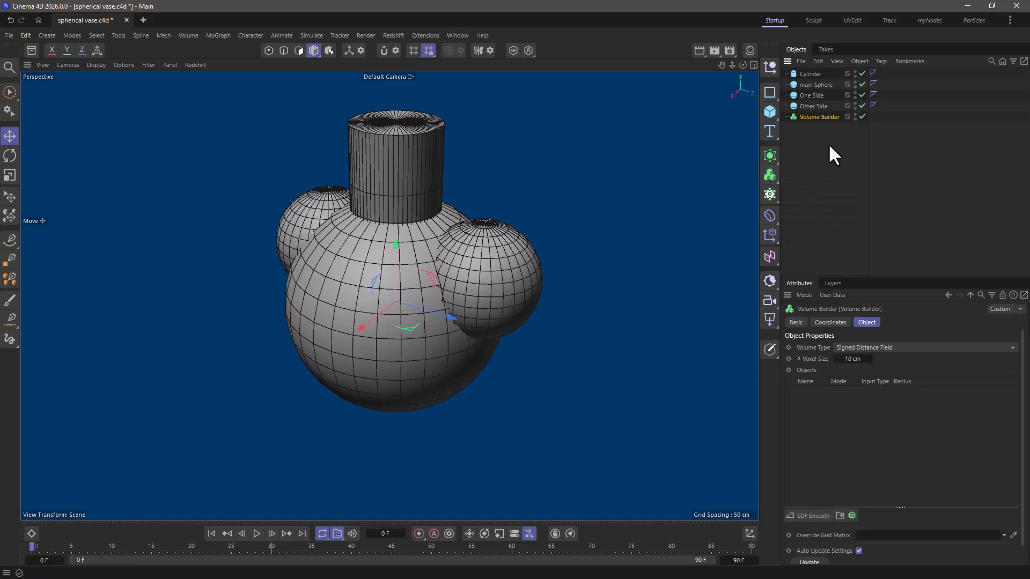
pyautogui.click(815, 84)
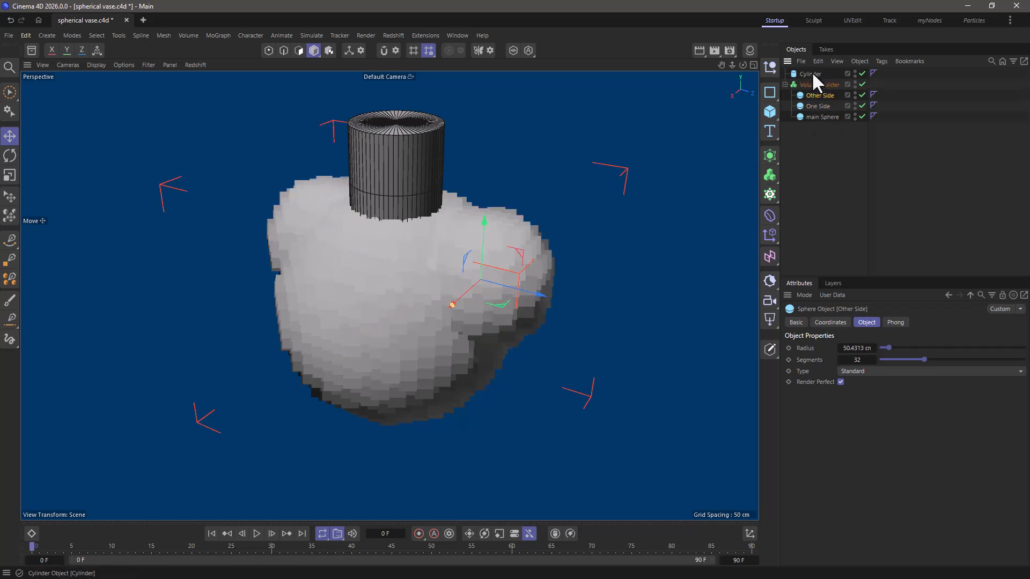
pyautogui.click(810, 73)
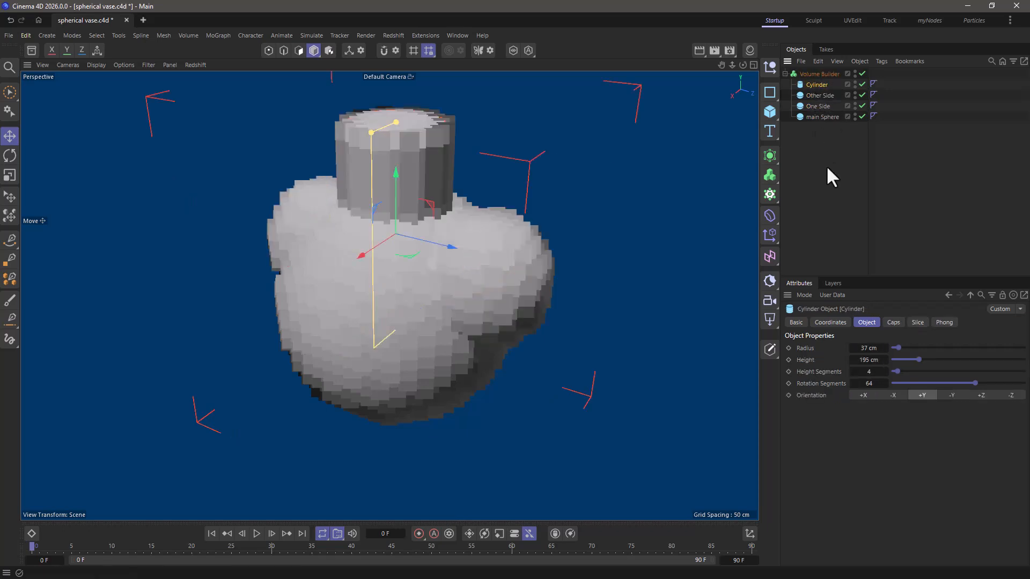
# Give the Volume Builder a 2 cm voxel size and enable Perfect Primitive on a sphere input.
pyautogui.click(820, 73)
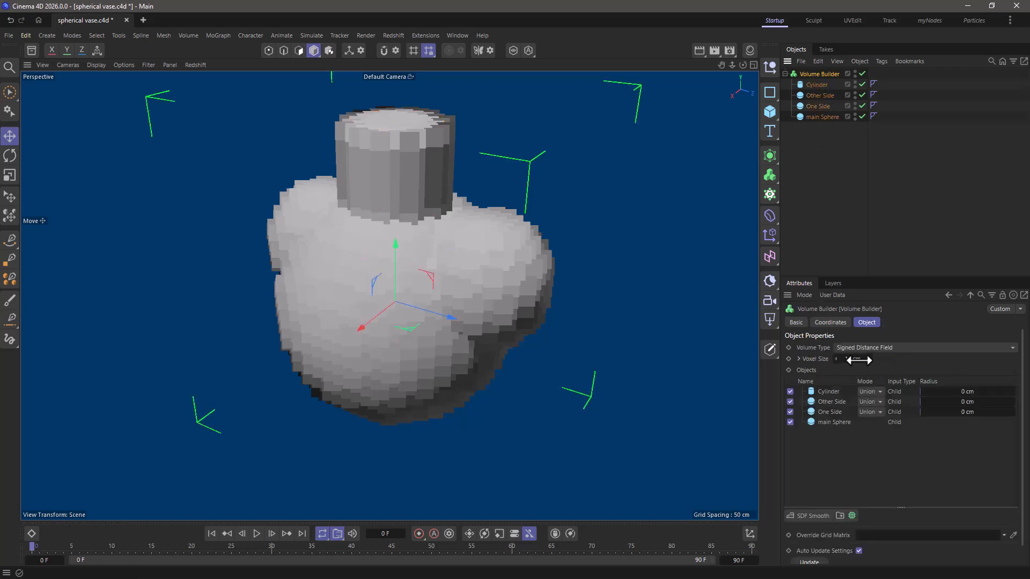
pyautogui.click(851, 358)
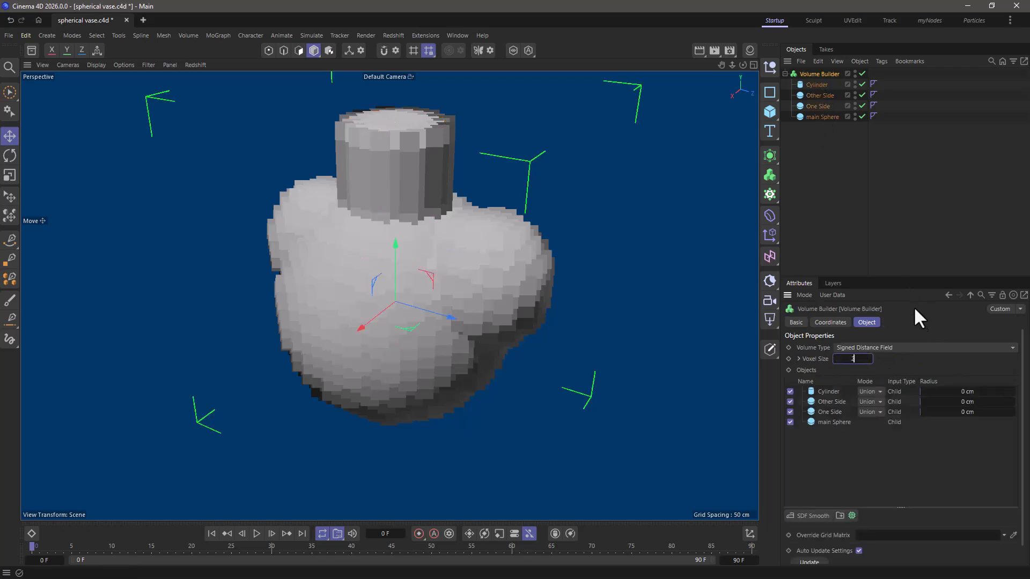
pyautogui.write('2 cm')
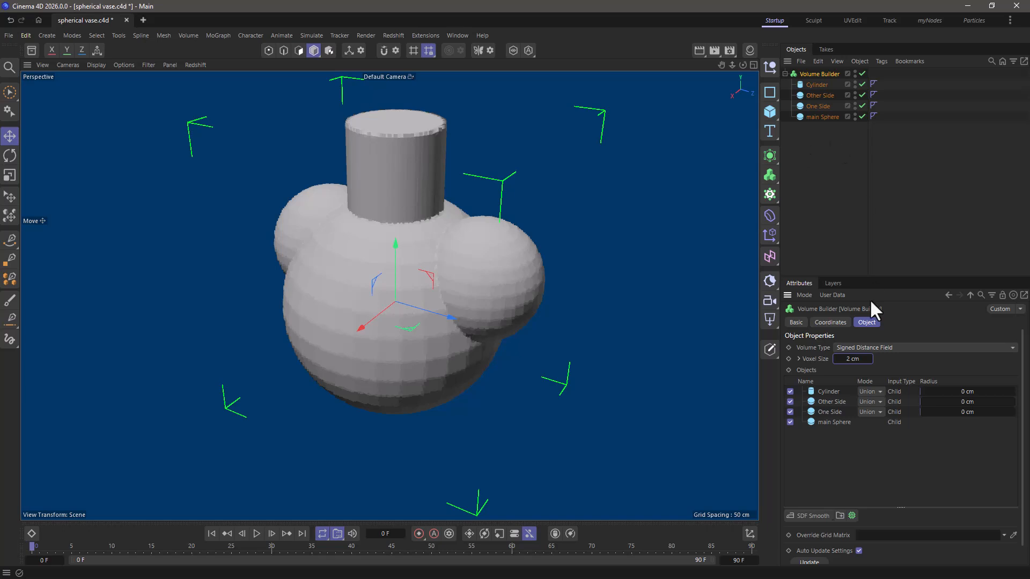
pyautogui.moveTo(839, 439)
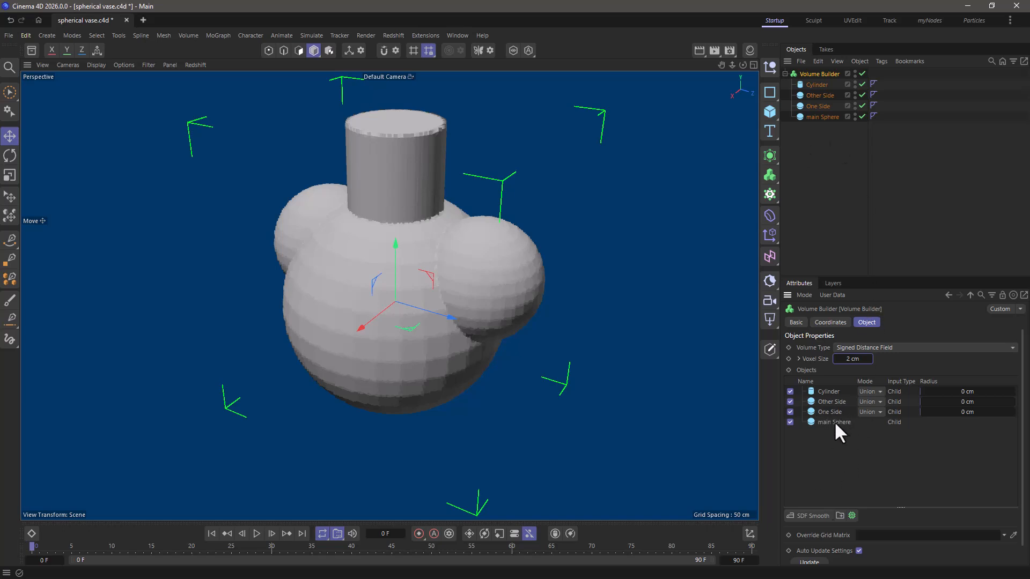
pyautogui.click(833, 423)
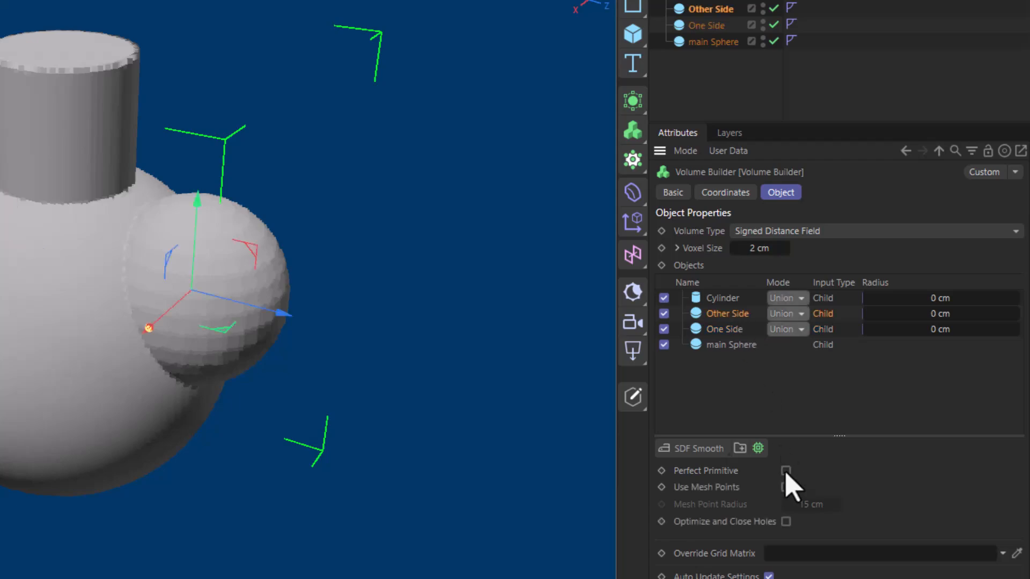
pyautogui.click(787, 471)
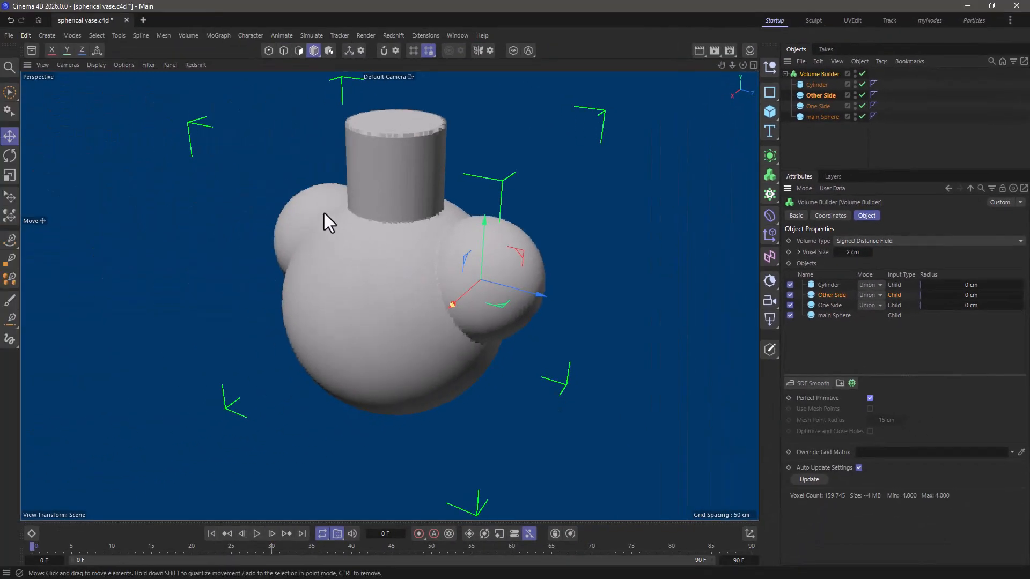
pyautogui.moveTo(377, 334)
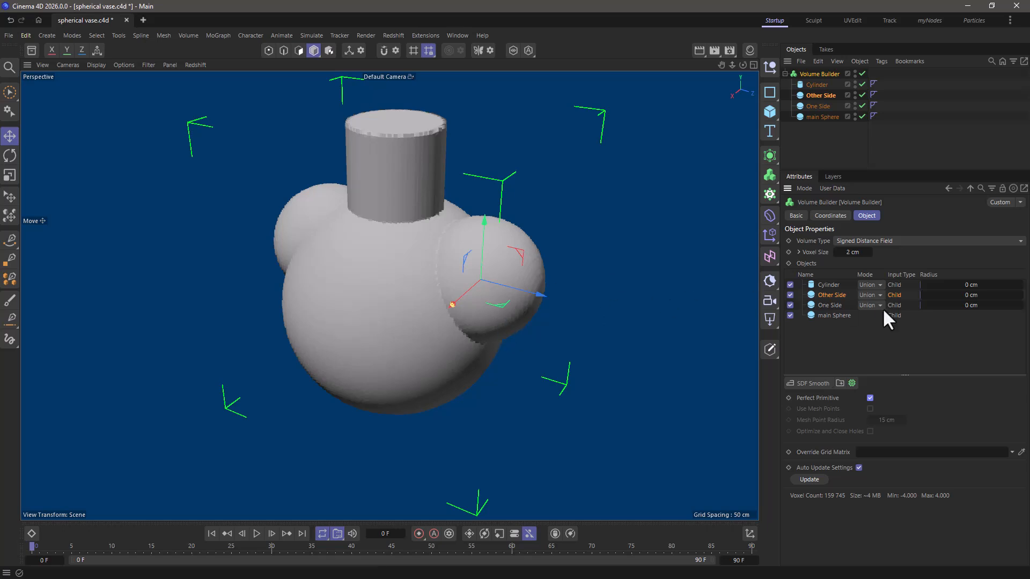
# Set the Cylinder's blend mode to Subtract and switch the viewport to Gouraud shading.
pyautogui.click(870, 285)
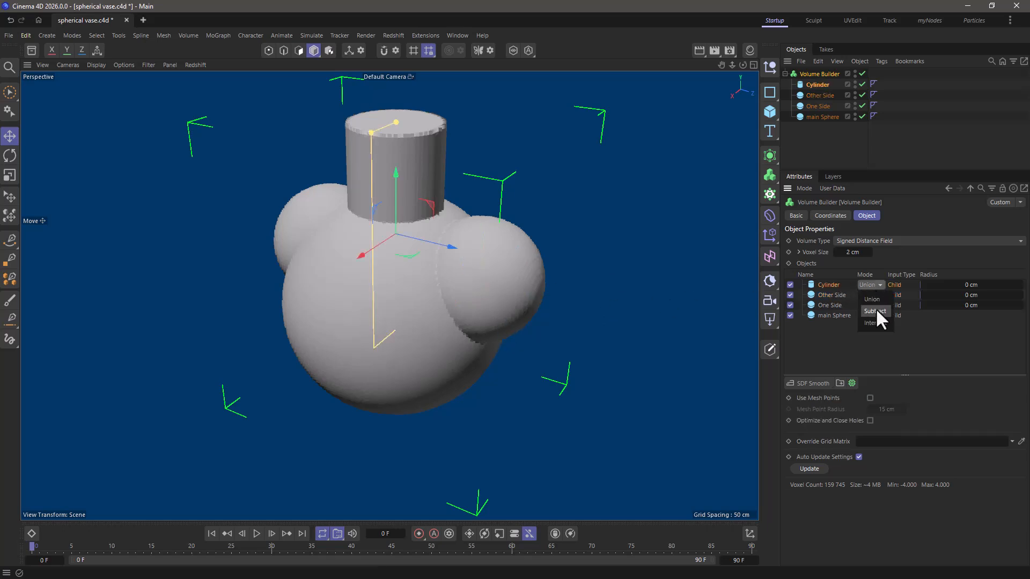
pyautogui.click(874, 311)
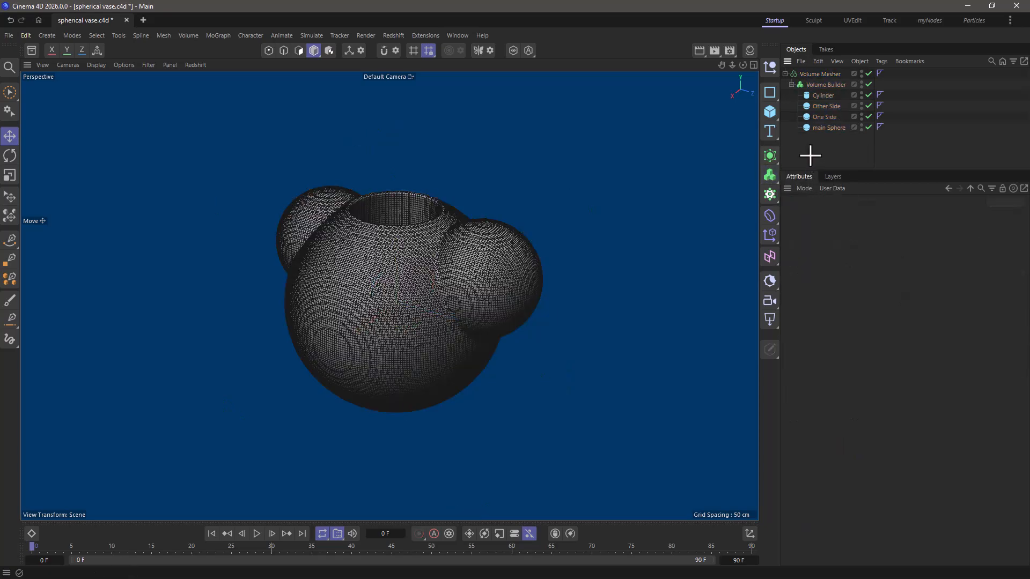
pyautogui.click(96, 64)
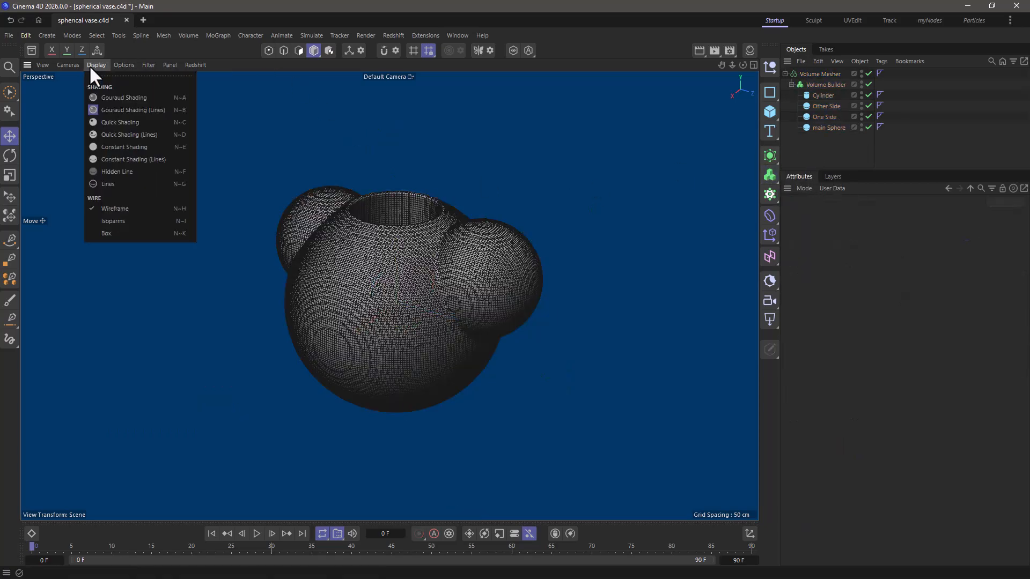
pyautogui.click(122, 96)
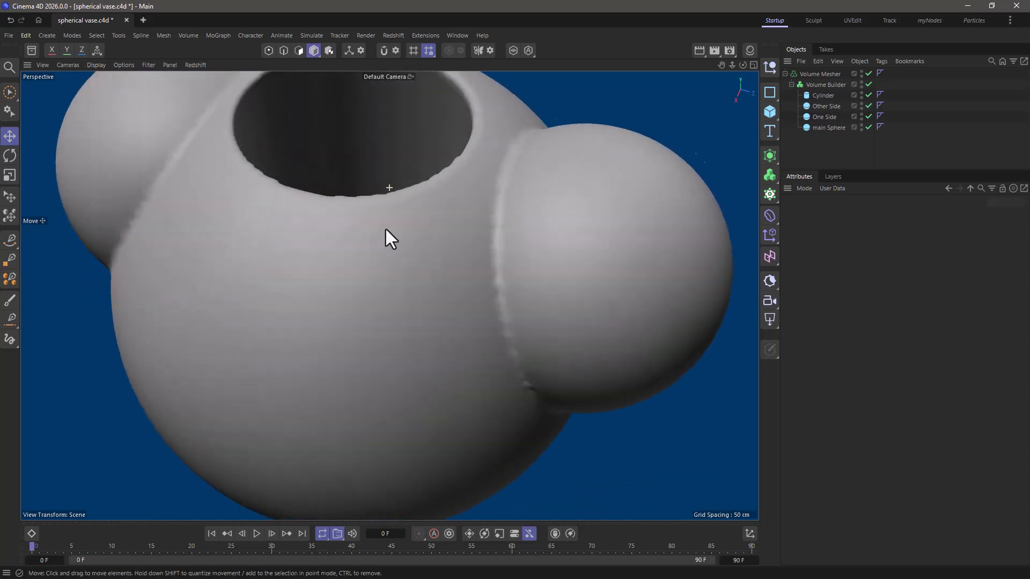
pyautogui.moveTo(388, 236); pyautogui.dragTo(456, 274)
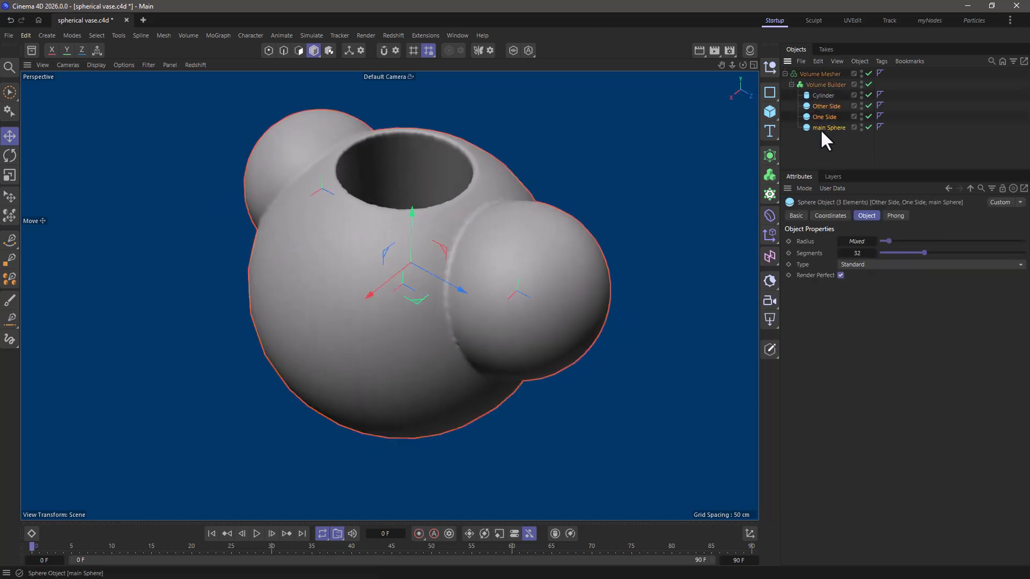
# Show the Volume Builder's object list with the cylinder subtracted and side spheres unioned.
pyautogui.click(824, 83)
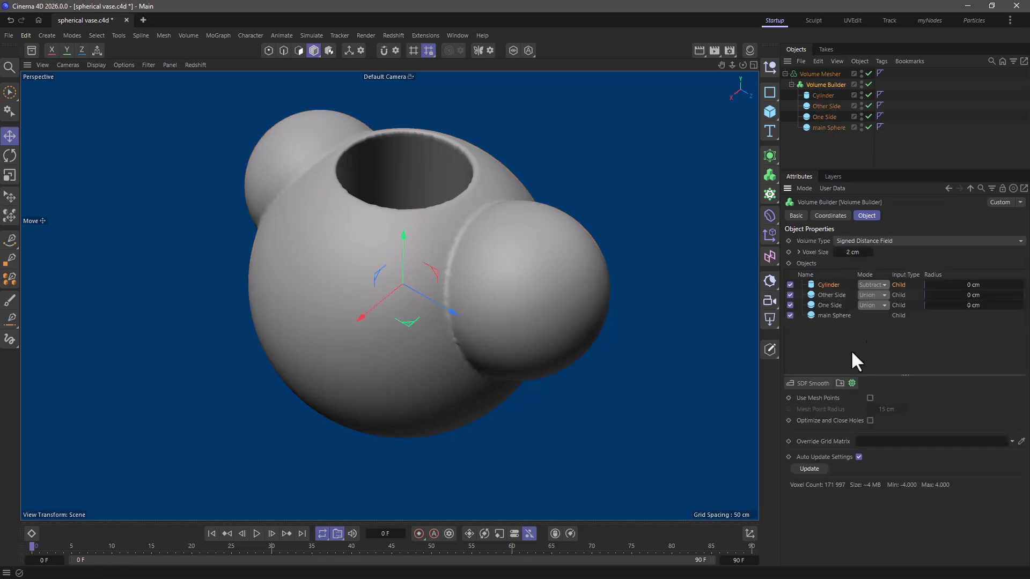
pyautogui.moveTo(807, 171)
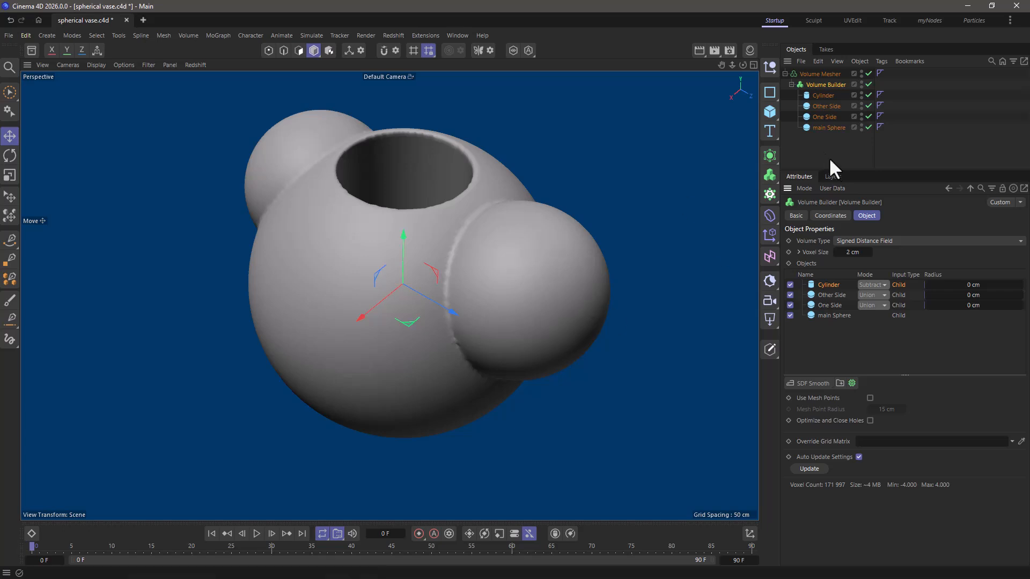
pyautogui.moveTo(802, 120)
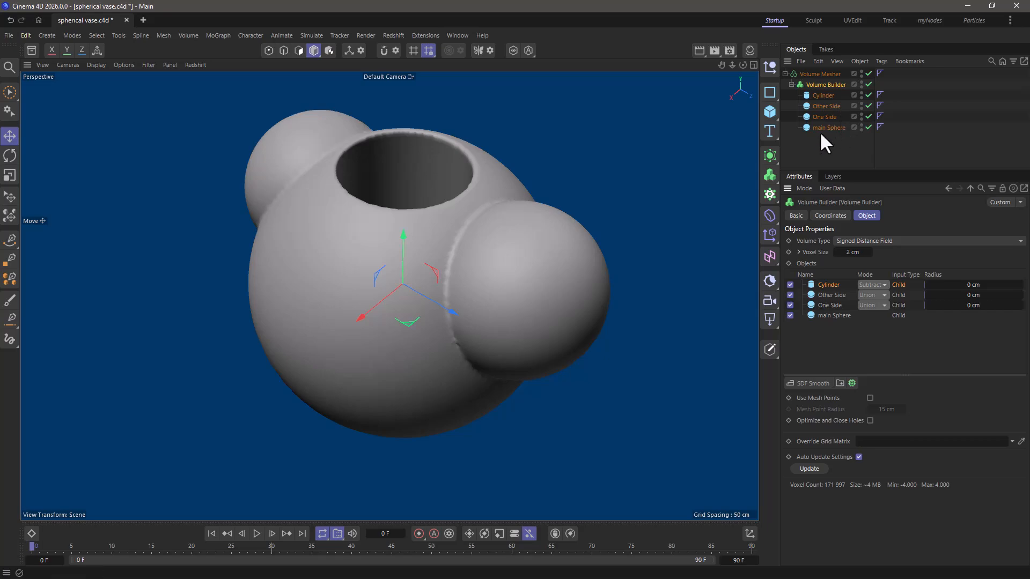
pyautogui.moveTo(831, 322)
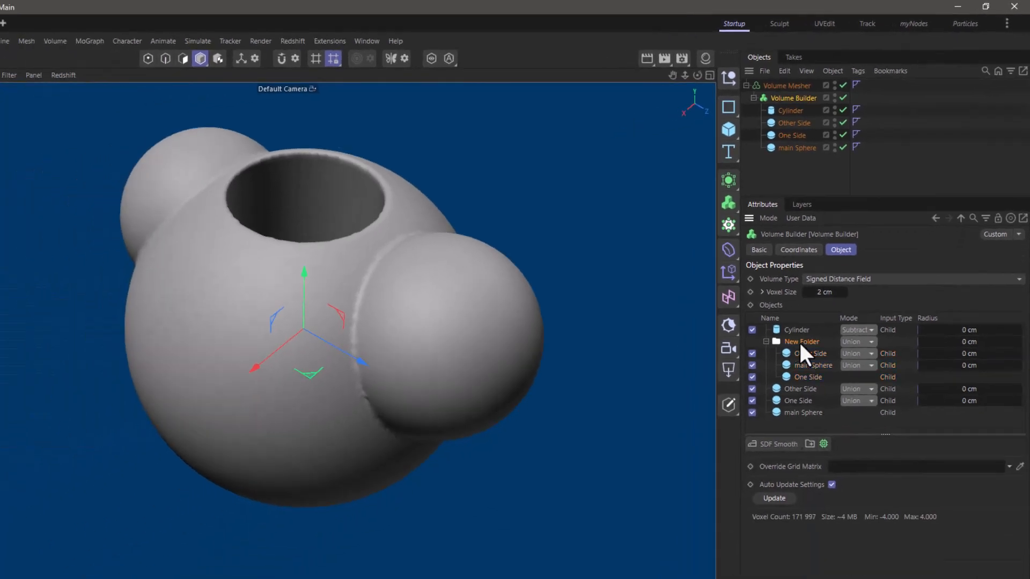
# Name the sphere-copy folder 'want' and set its mode to Subtract.
pyautogui.write('want')
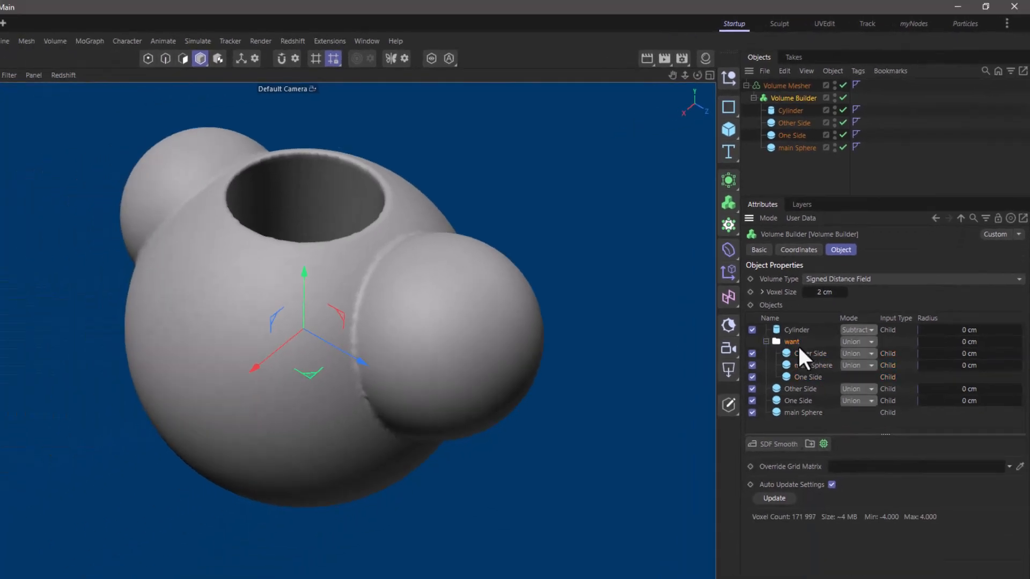
pyautogui.click(856, 342)
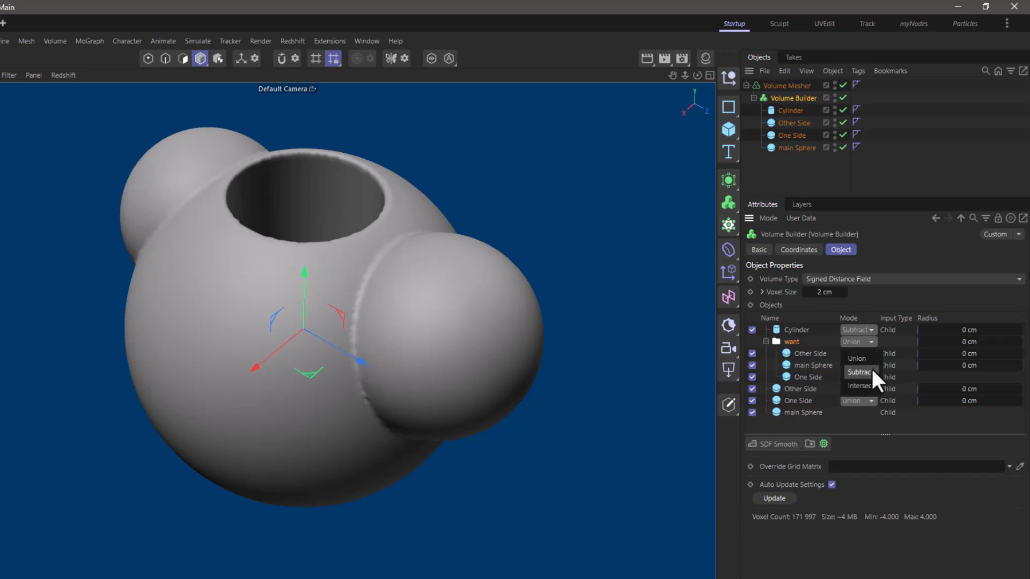
pyautogui.click(859, 373)
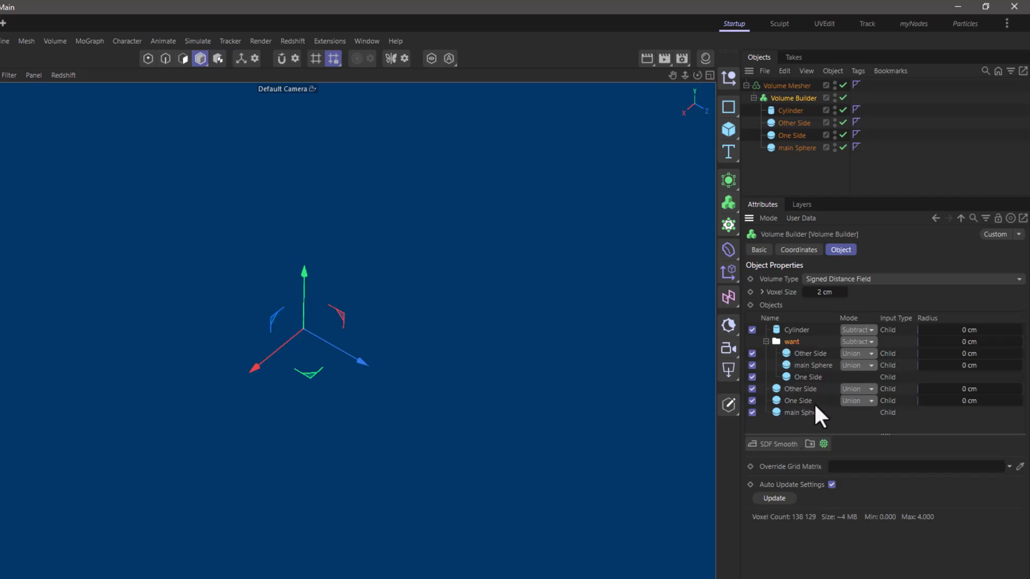
pyautogui.moveTo(798, 430)
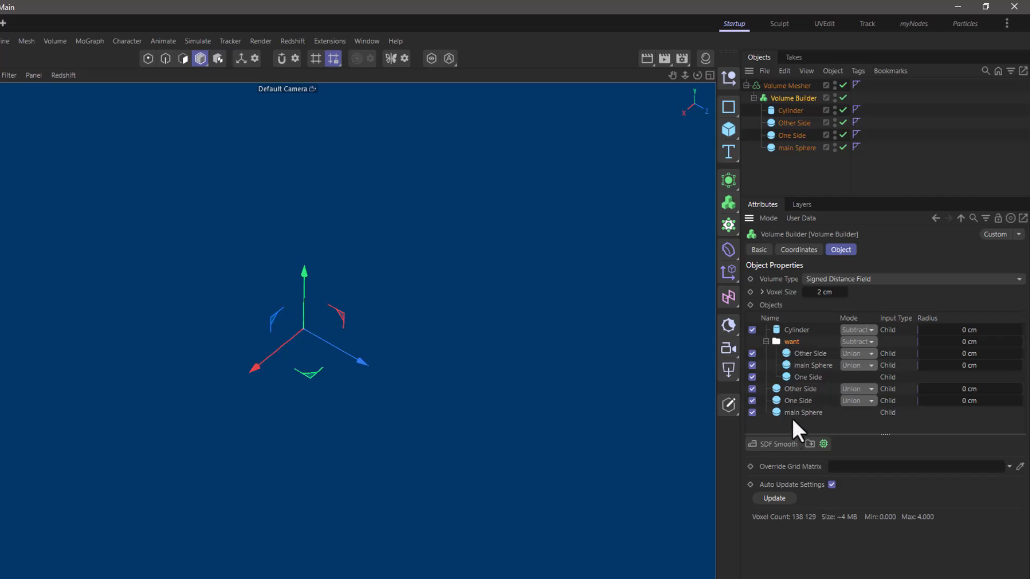
pyautogui.moveTo(802, 431)
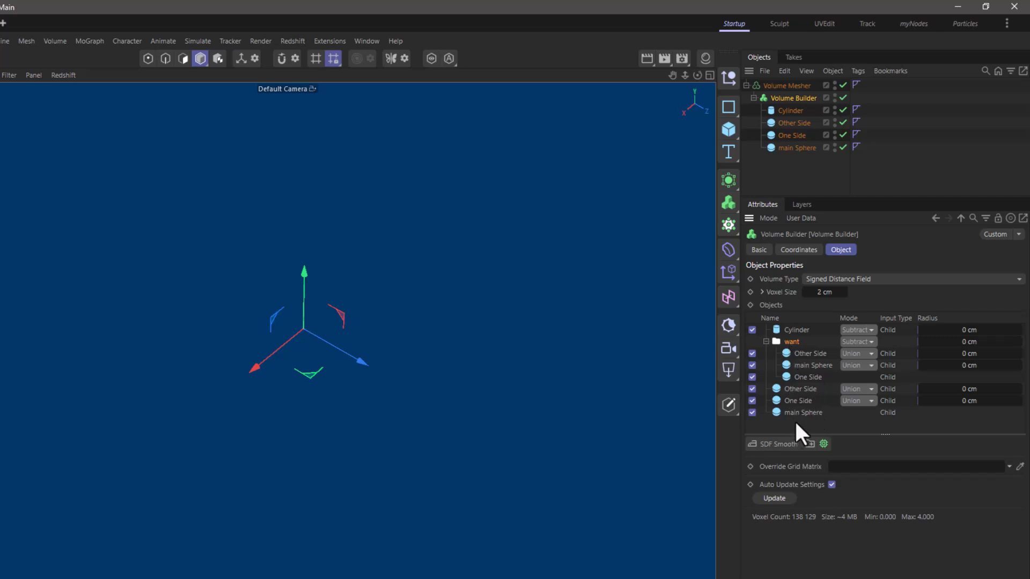
pyautogui.moveTo(794, 353)
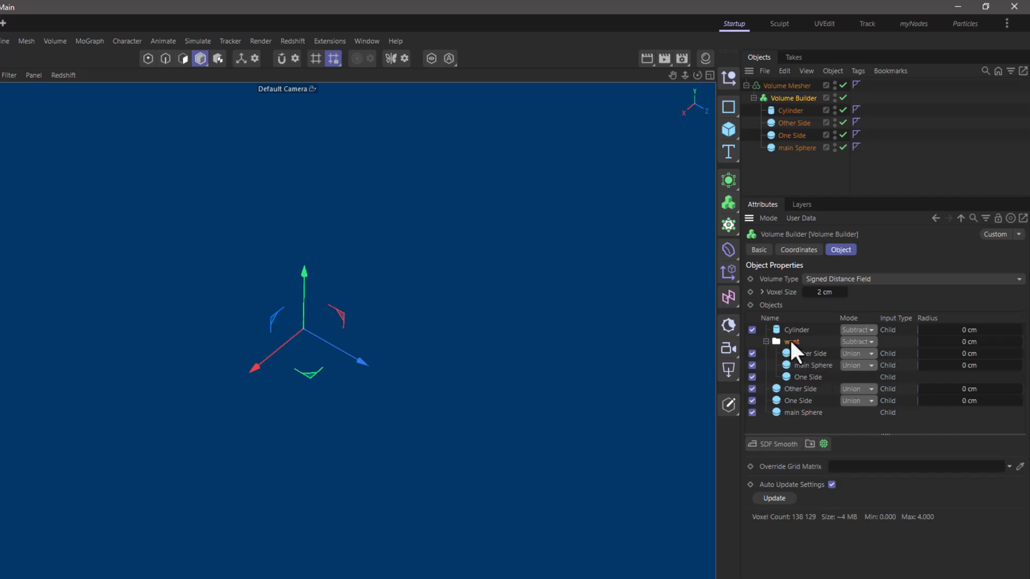
pyautogui.moveTo(824, 357)
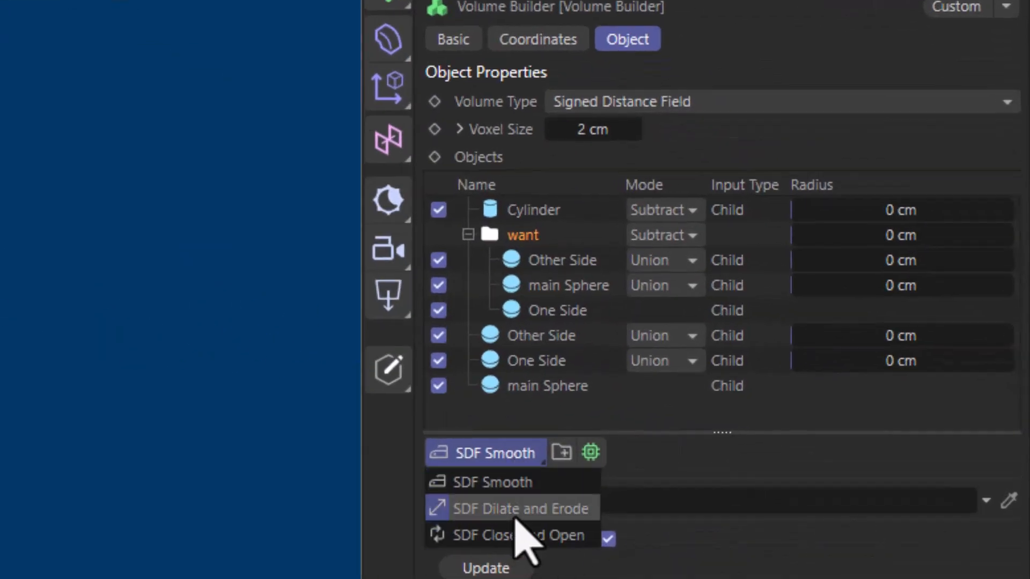
# Add an SDF Dilate and Erode filter into the want folder with a negative offset for the shell thickness.
pyautogui.click(521, 509)
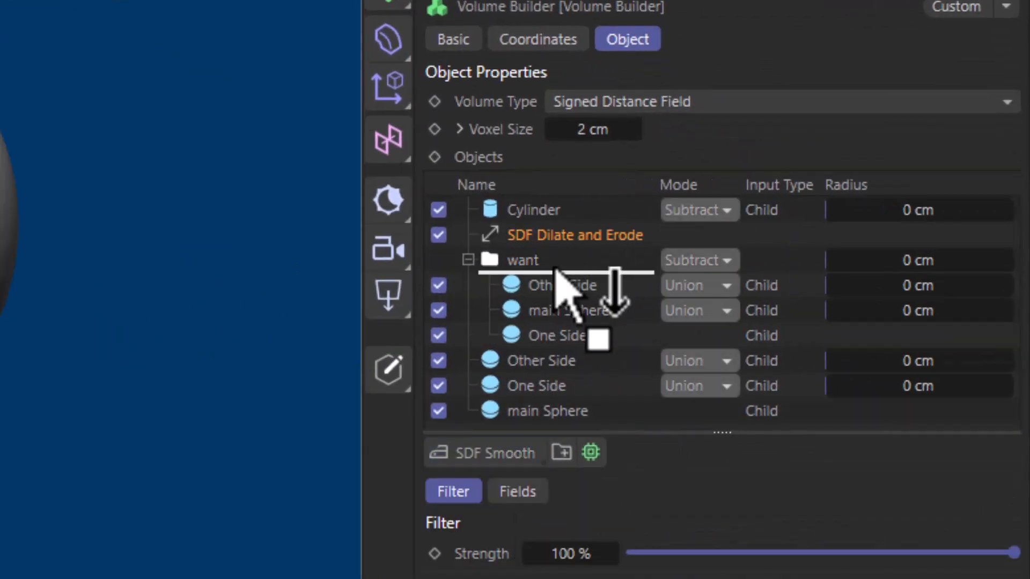
pyautogui.moveTo(571, 235); pyautogui.dragTo(578, 335)
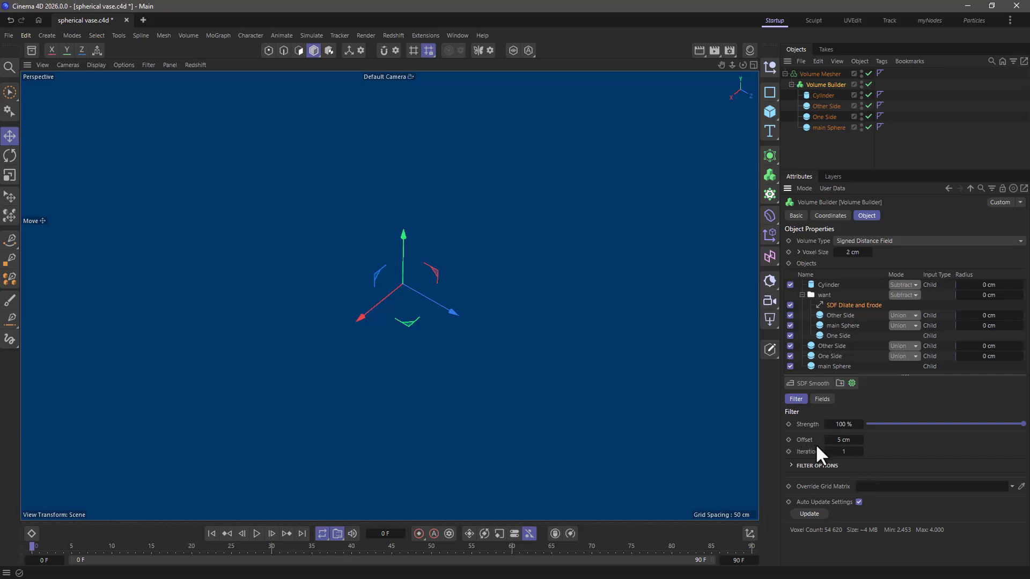
pyautogui.click(843, 440)
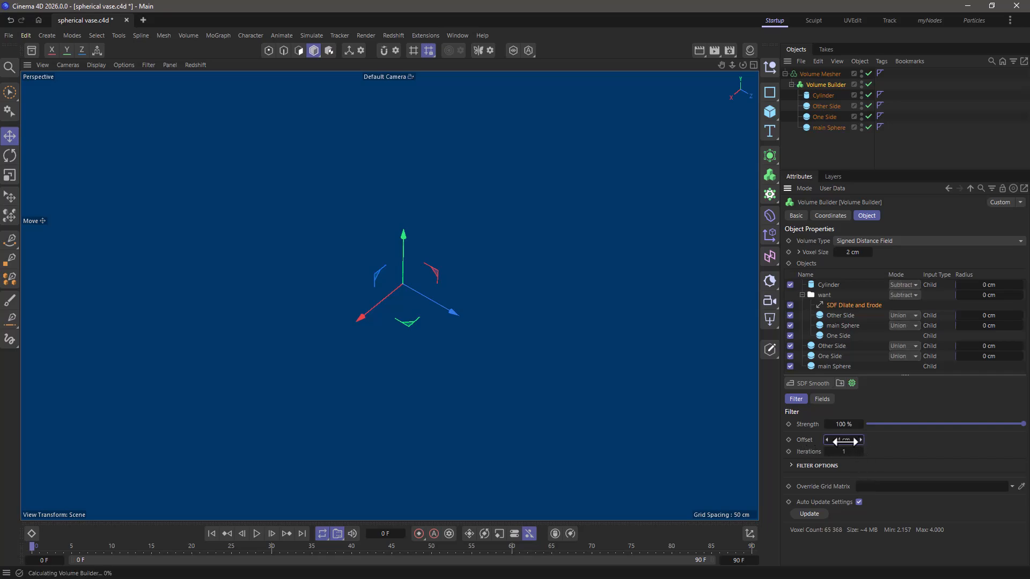
pyautogui.moveTo(843, 440); pyautogui.dragTo(788, 440)
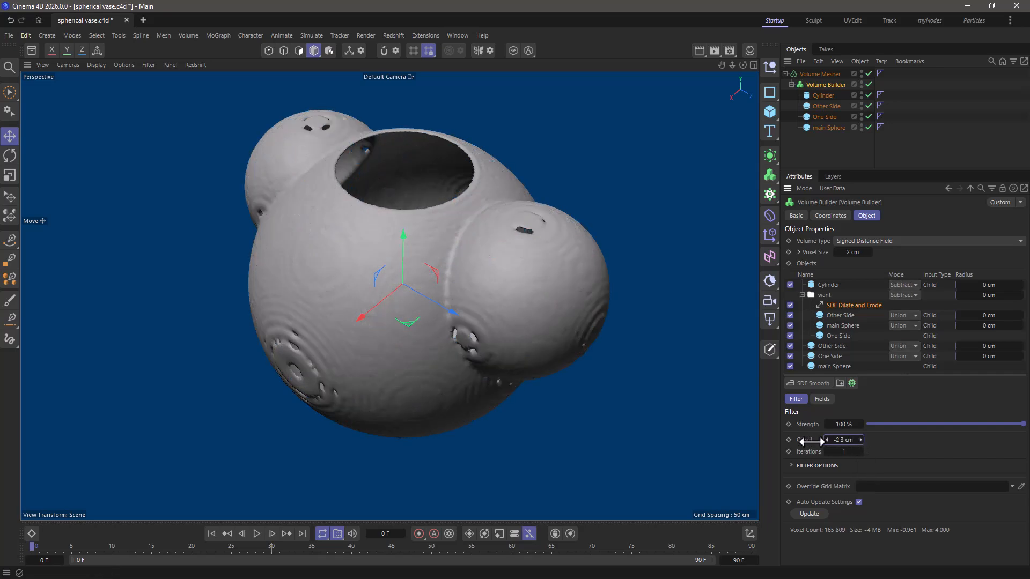
pyautogui.moveTo(827, 439); pyautogui.dragTo(841, 440)
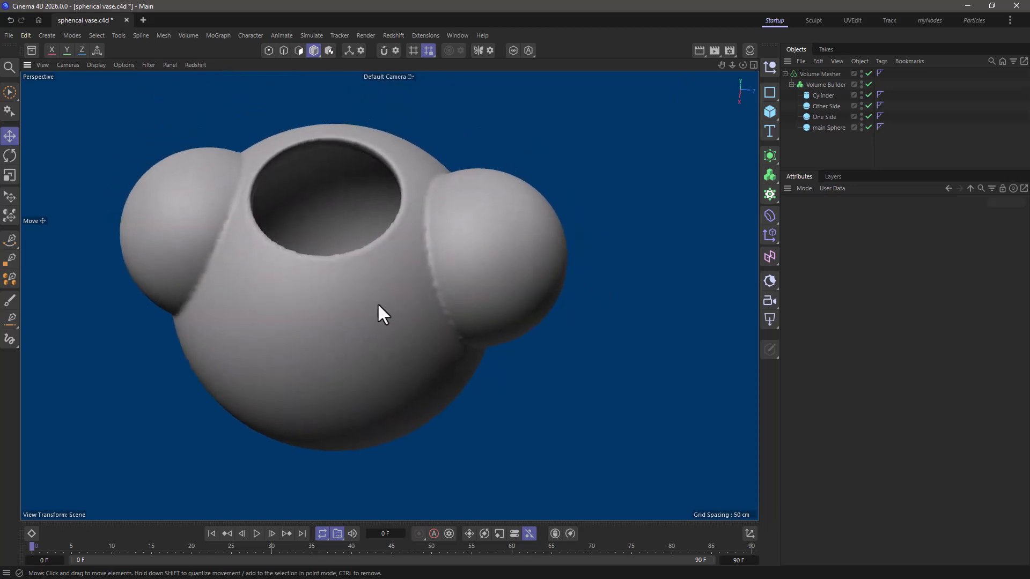
pyautogui.moveTo(384, 312); pyautogui.dragTo(439, 294)
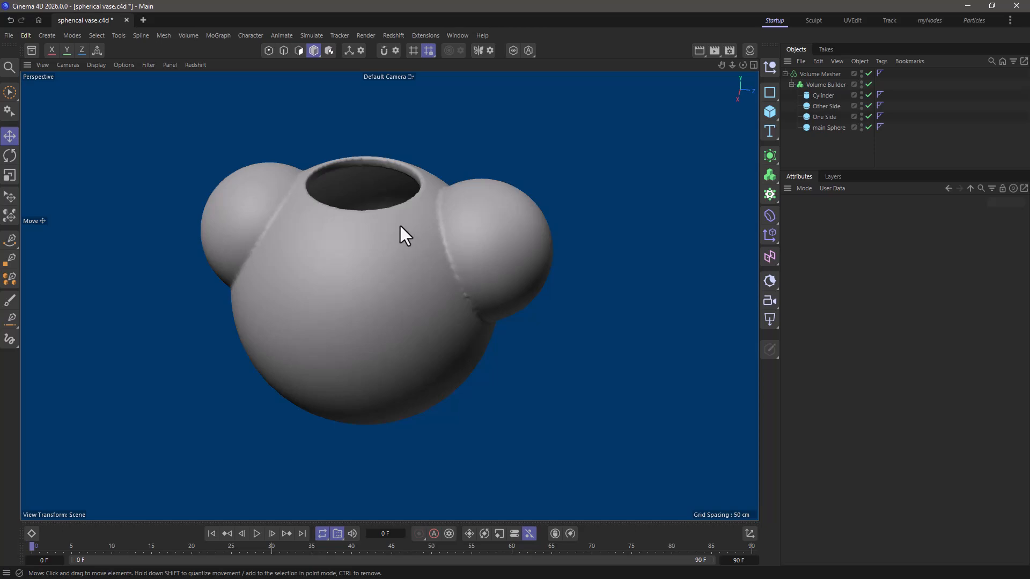
pyautogui.click(828, 127)
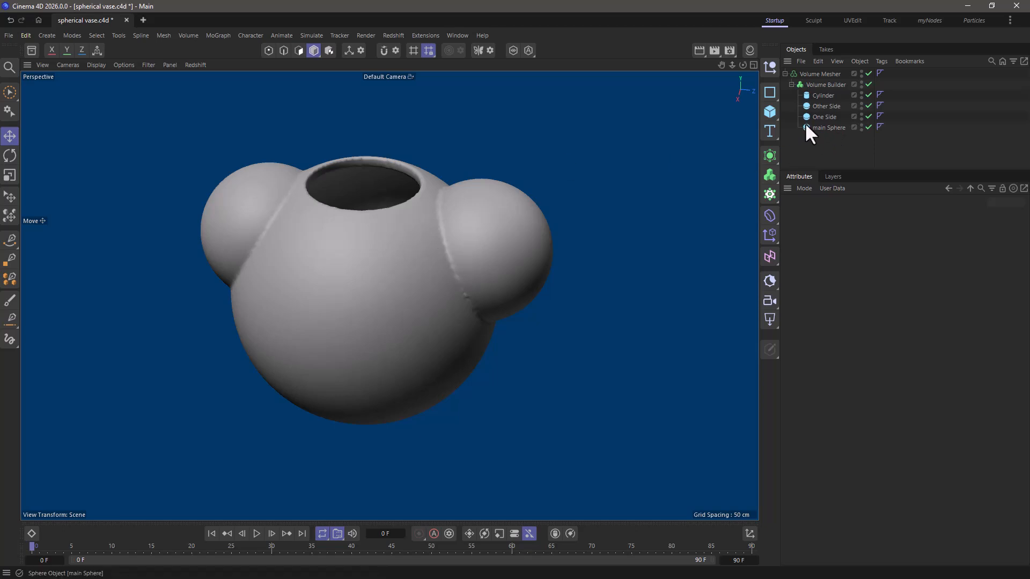